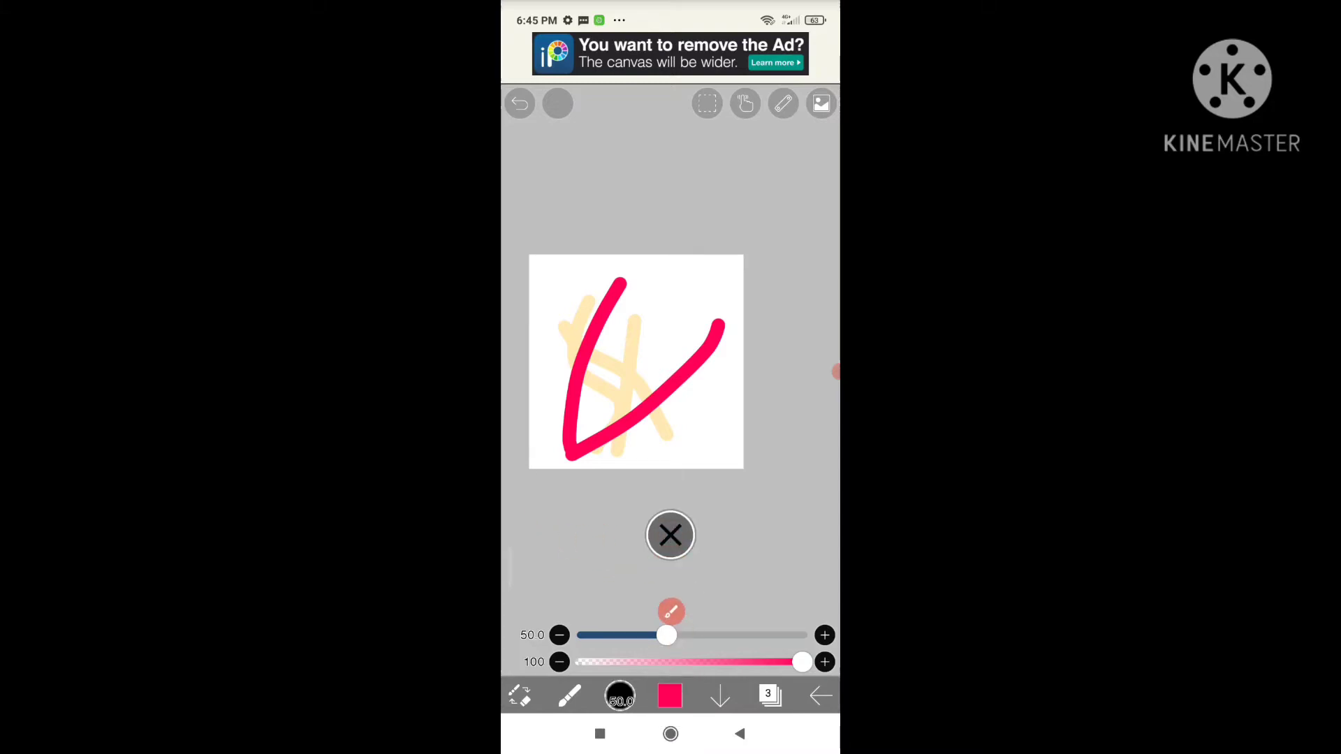
# Step: Draw a red V stroke on its own layer over the yellow strokes
pyautogui.click(670, 535)
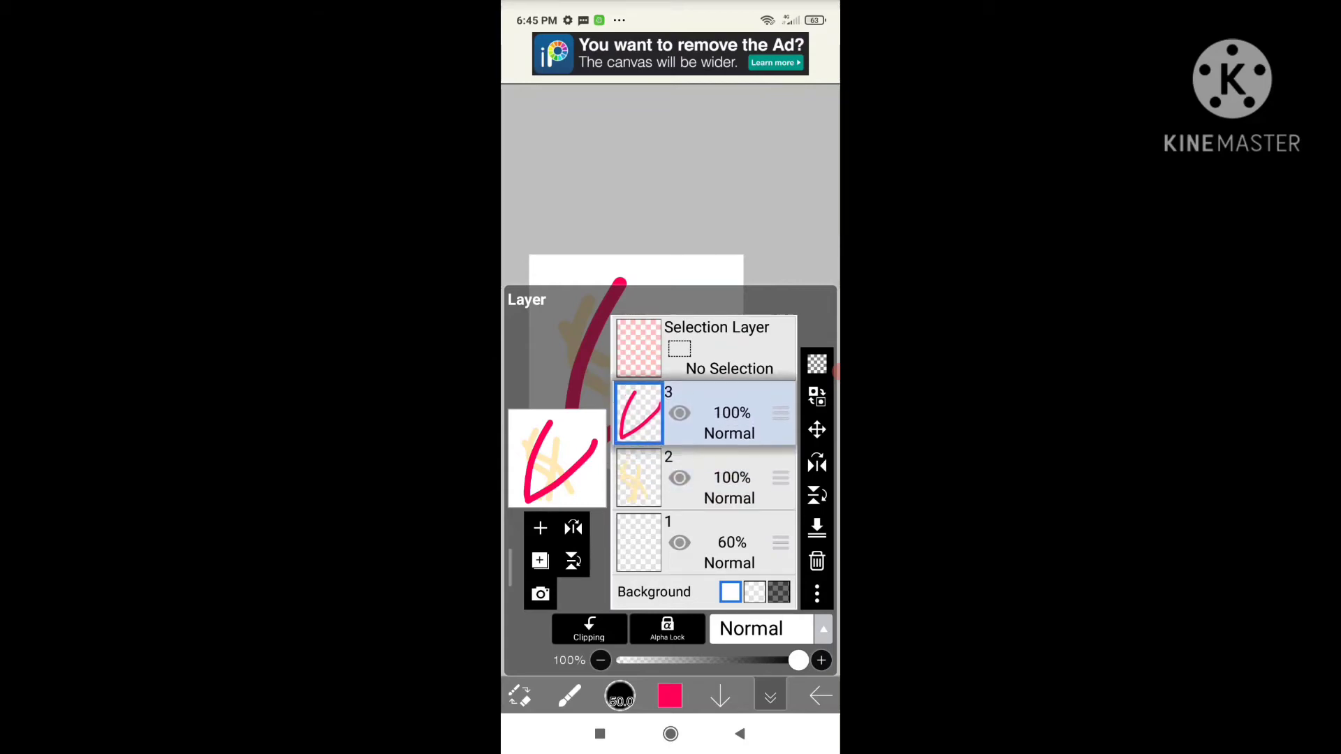
# Step: Move layer 3 (red stroke) below layer 2 so the yellow strokes cover the red
pyautogui.moveTo(639, 413); pyautogui.dragTo(639, 481)
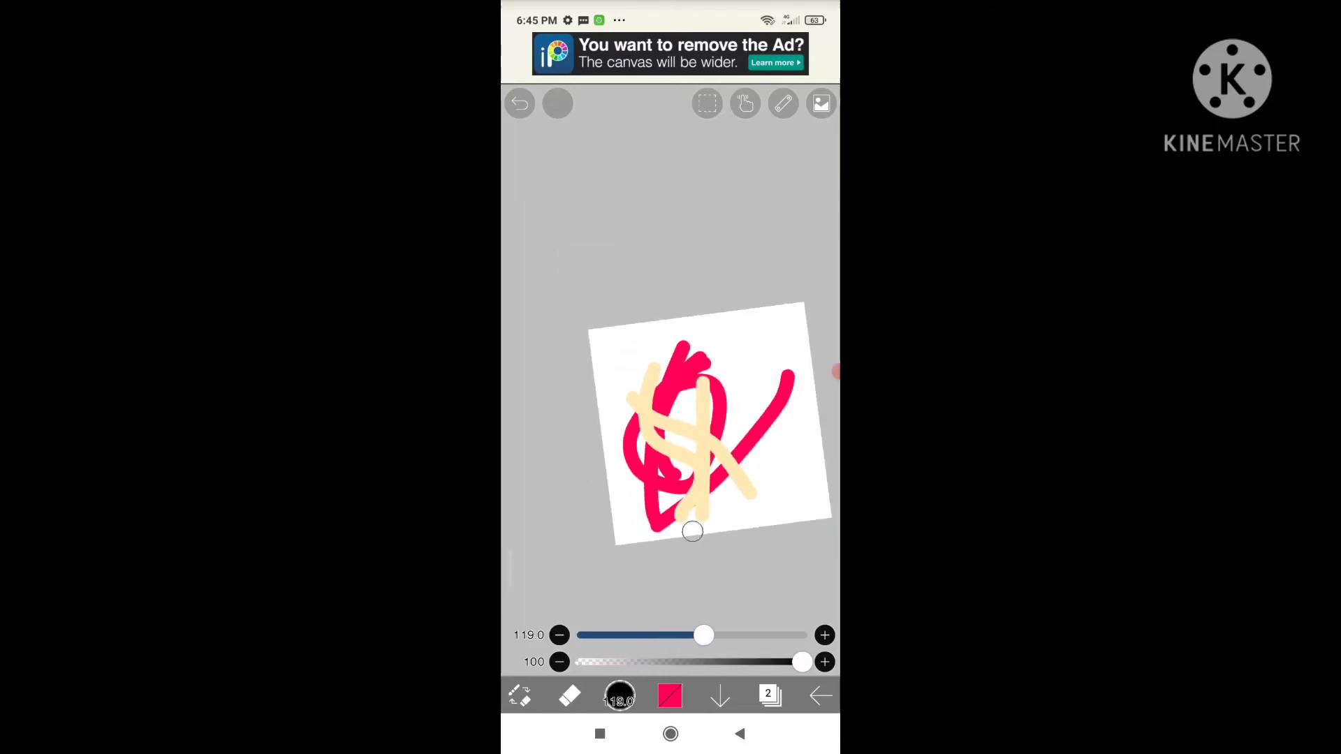
# Step: Add more red scribbles on the lower layer, staying behind the yellow strokes
pyautogui.click(767, 695)
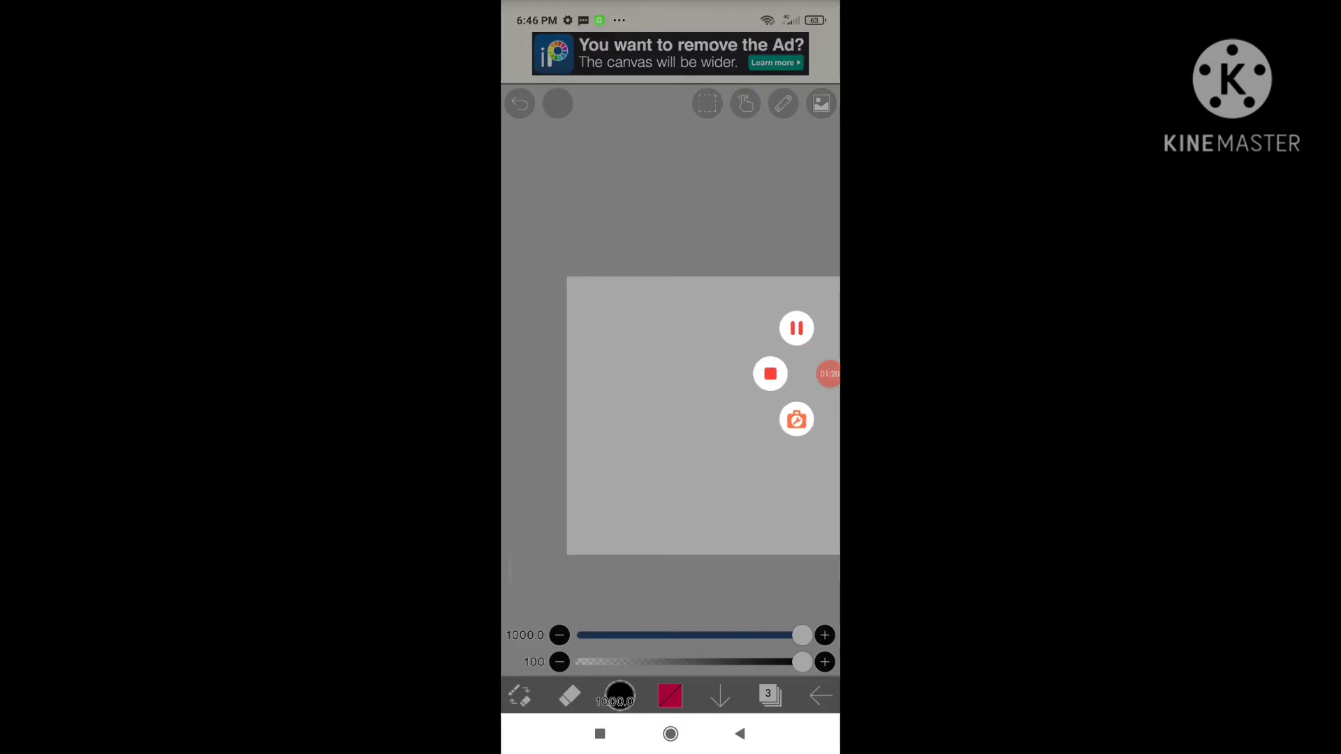
# Step: Load the girl artwork from My Gallery and show its twelve-layer list
pyautogui.click(768, 694)
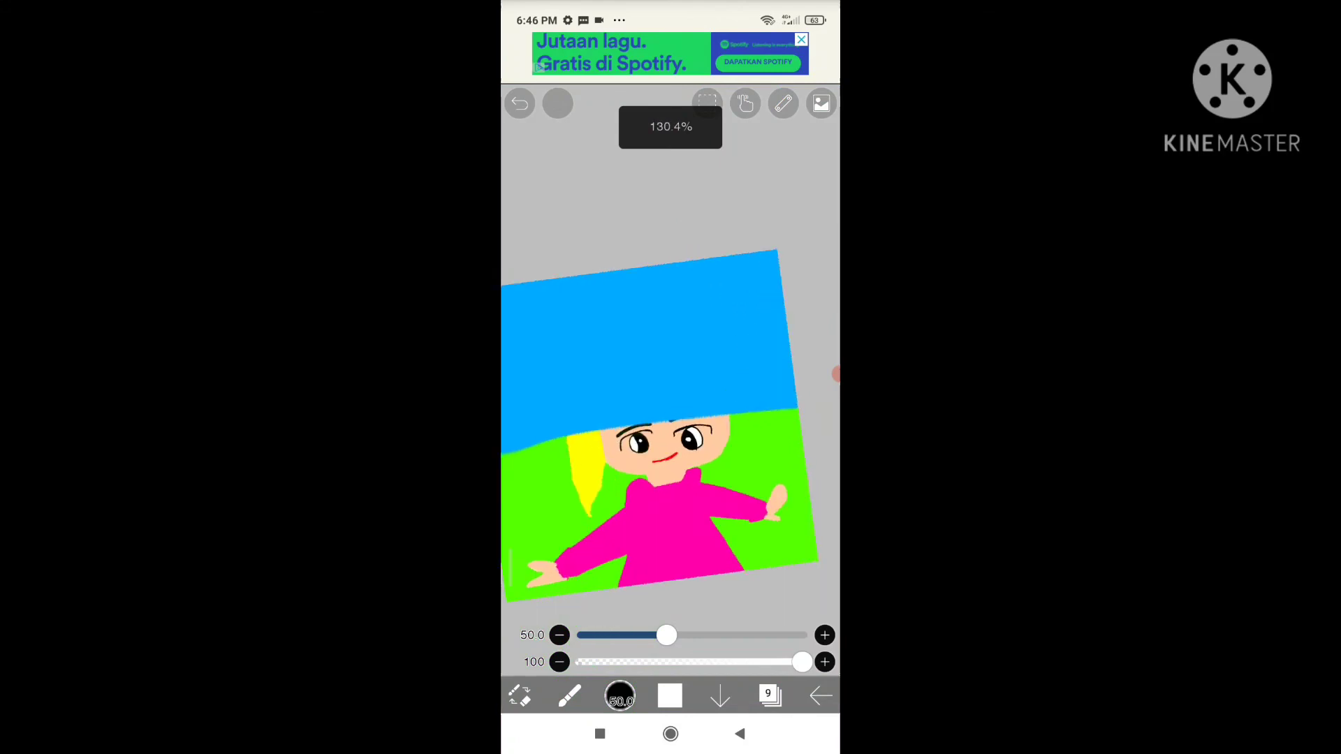
pyautogui.click(767, 696)
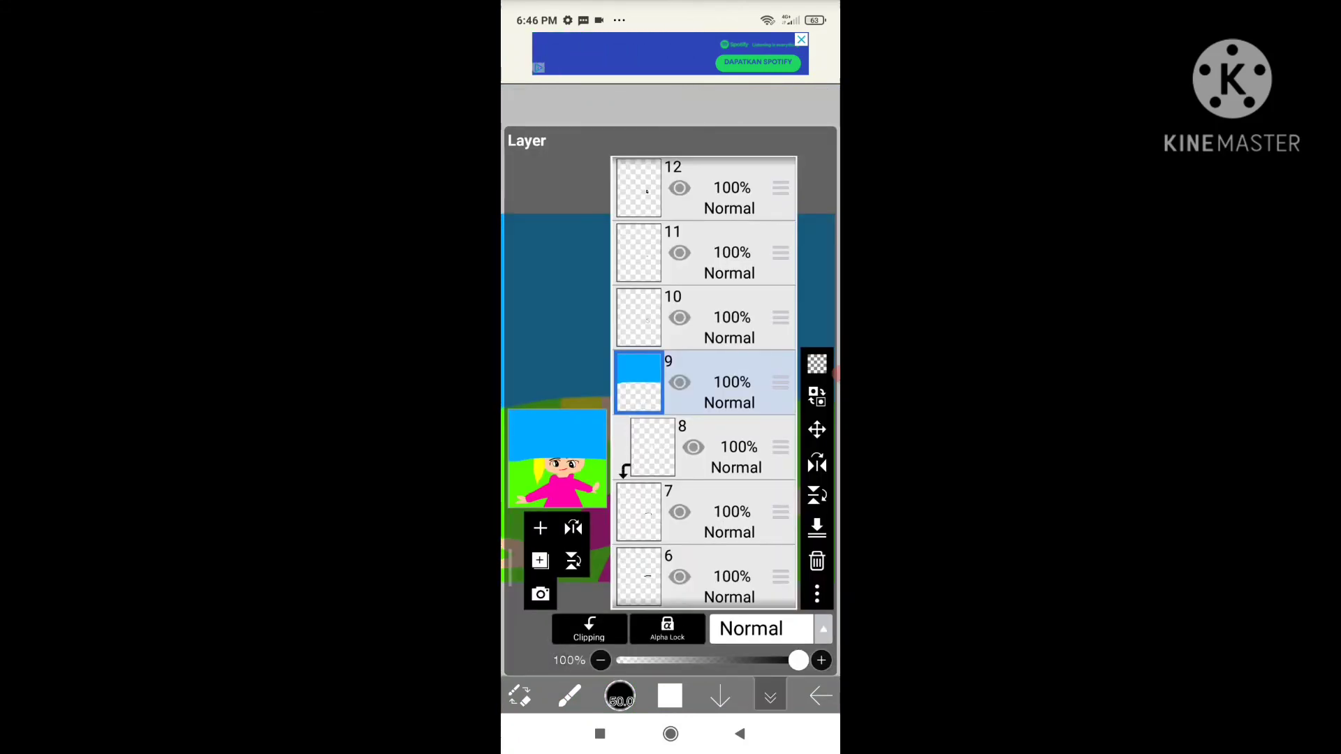